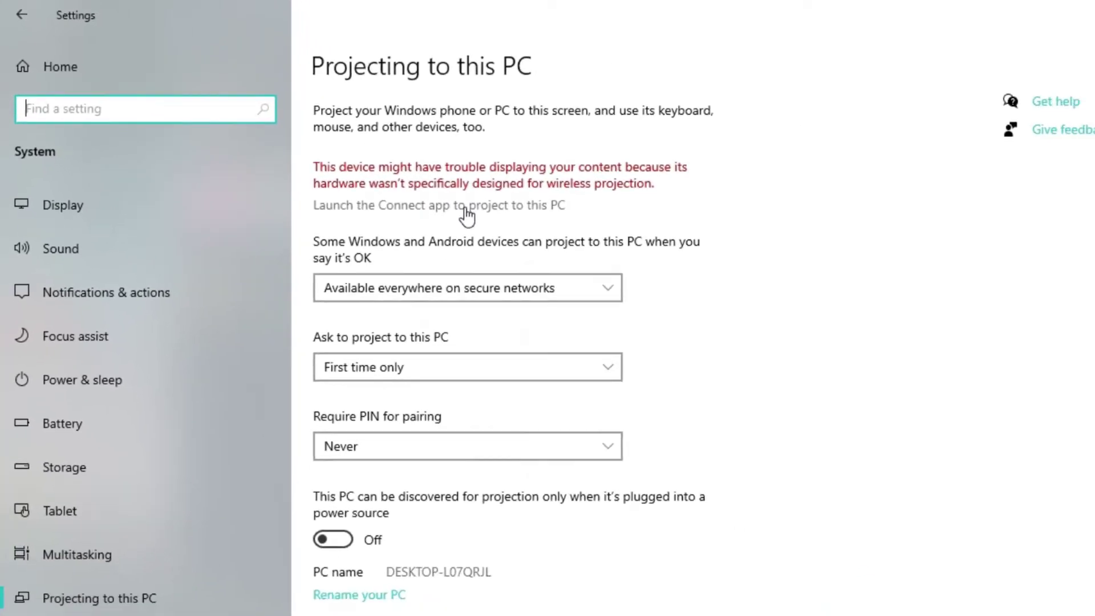
Dismiss the empty Connect app, then search settings for 'apps' to reach Apps & features.
click(440, 205)
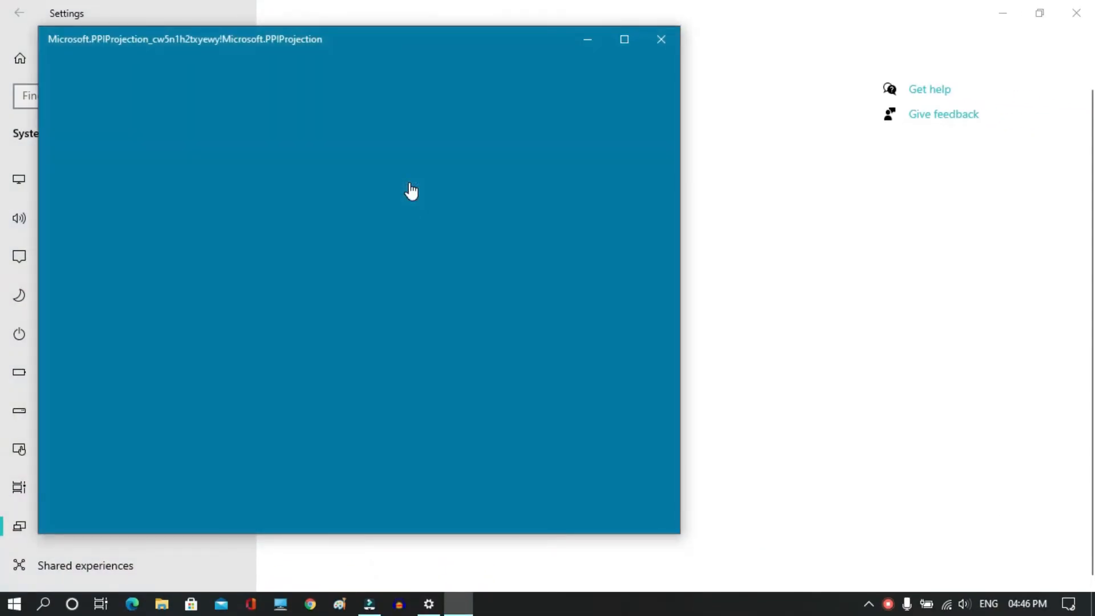
click(661, 39)
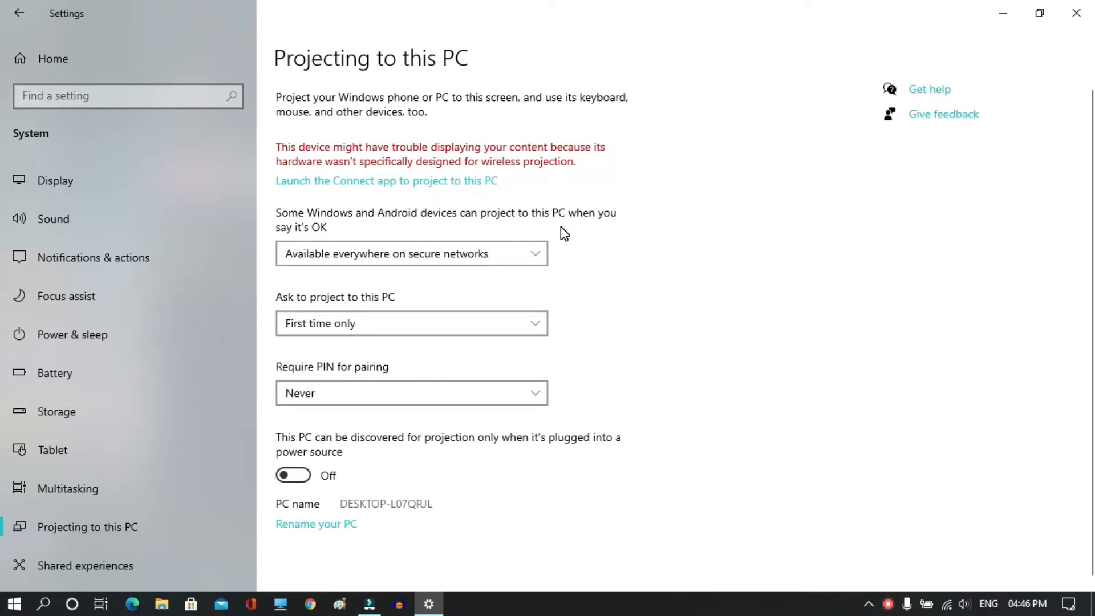
mouse_move(597, 251)
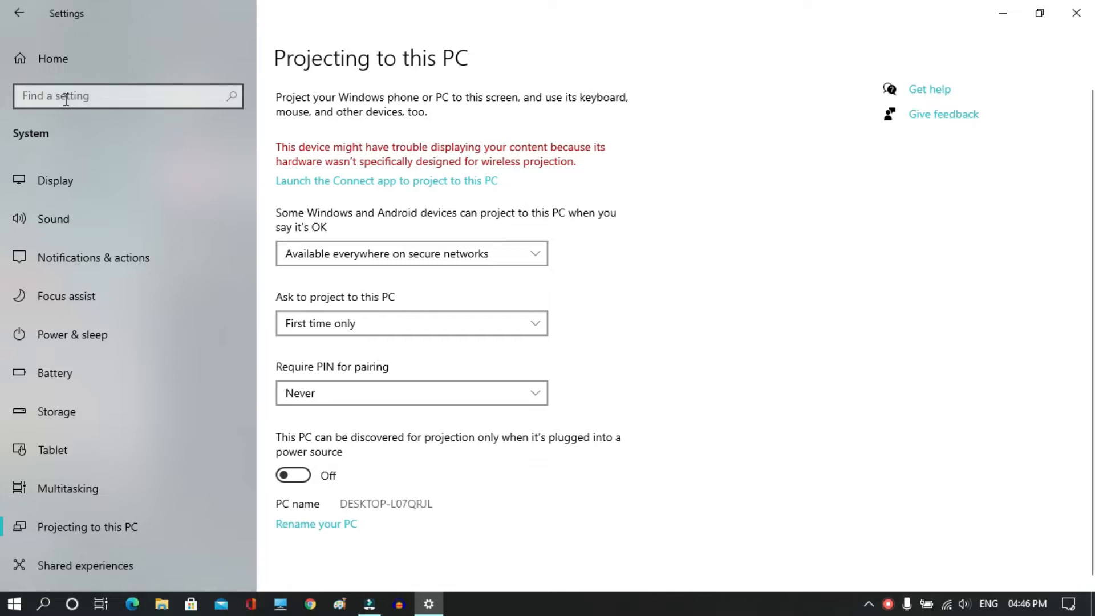
click(127, 96)
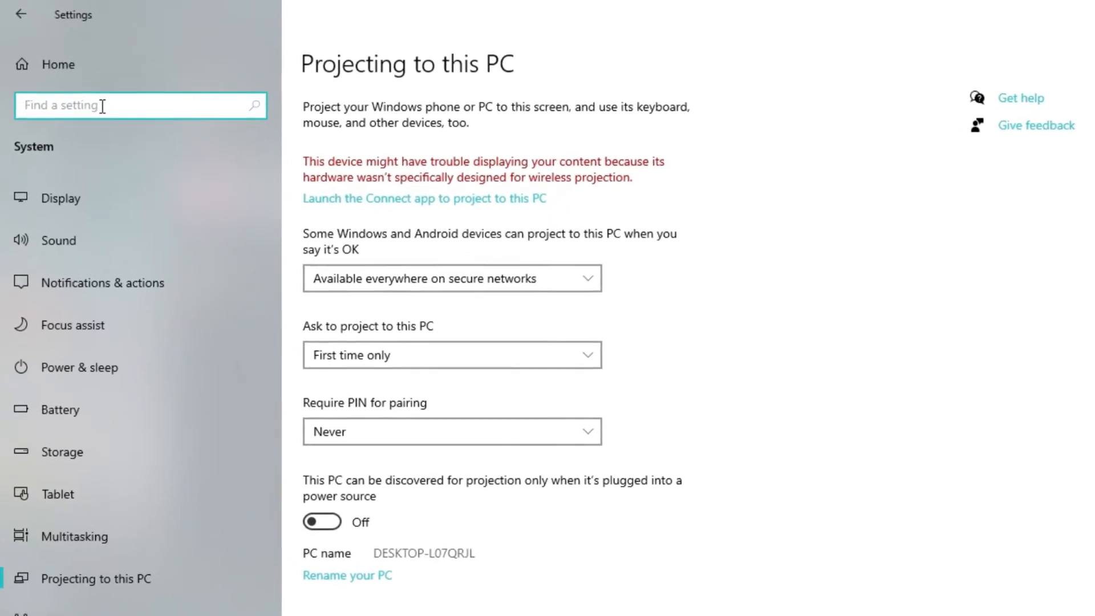
text(apps)
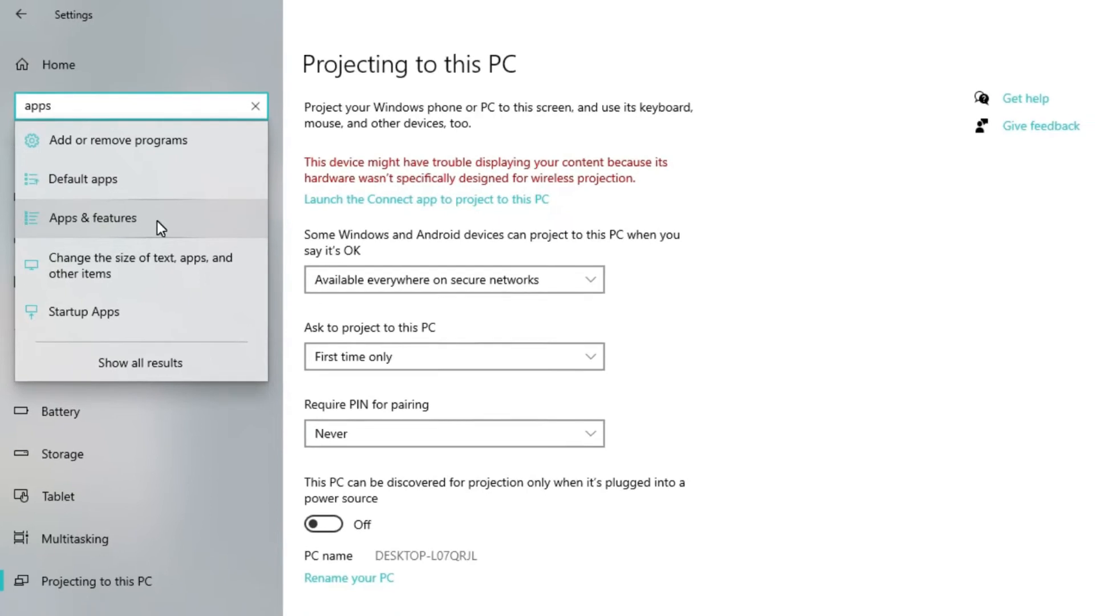
click(93, 218)
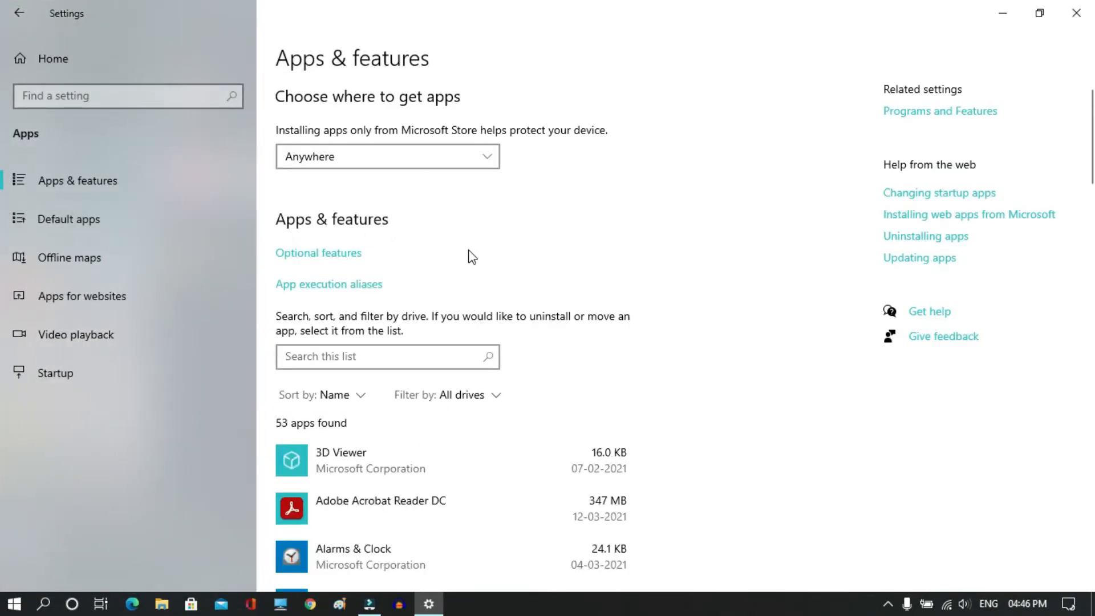
Go to Optional features, listing Internet Explorer 11, Notepad and OpenSSH Client.
click(317, 253)
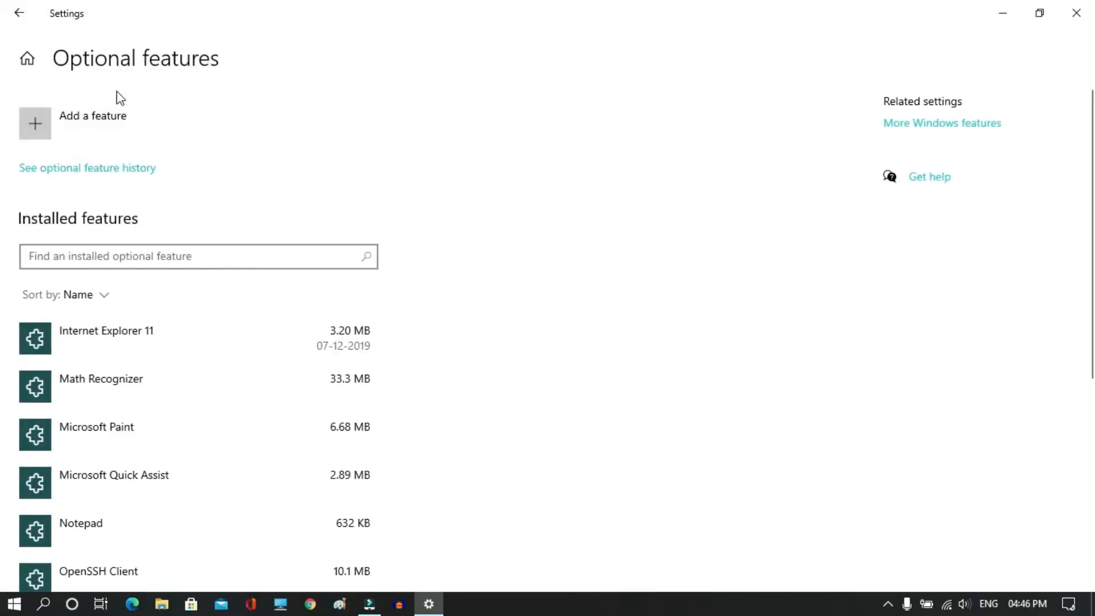
mouse_move(39, 131)
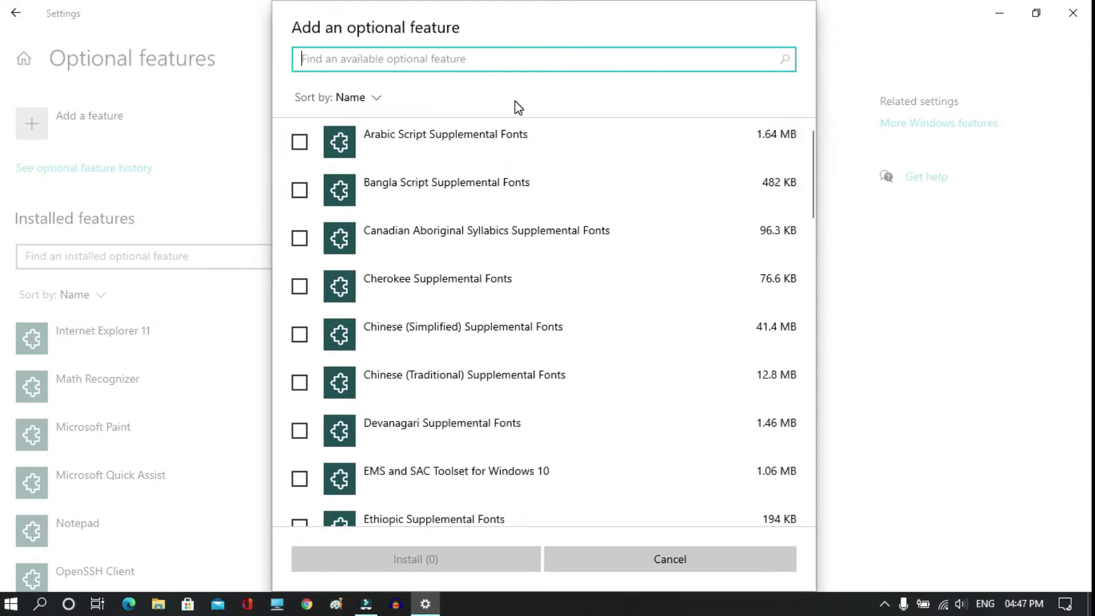
Filter the available features by 'wire' and select Wireless Display for installation.
text(w)
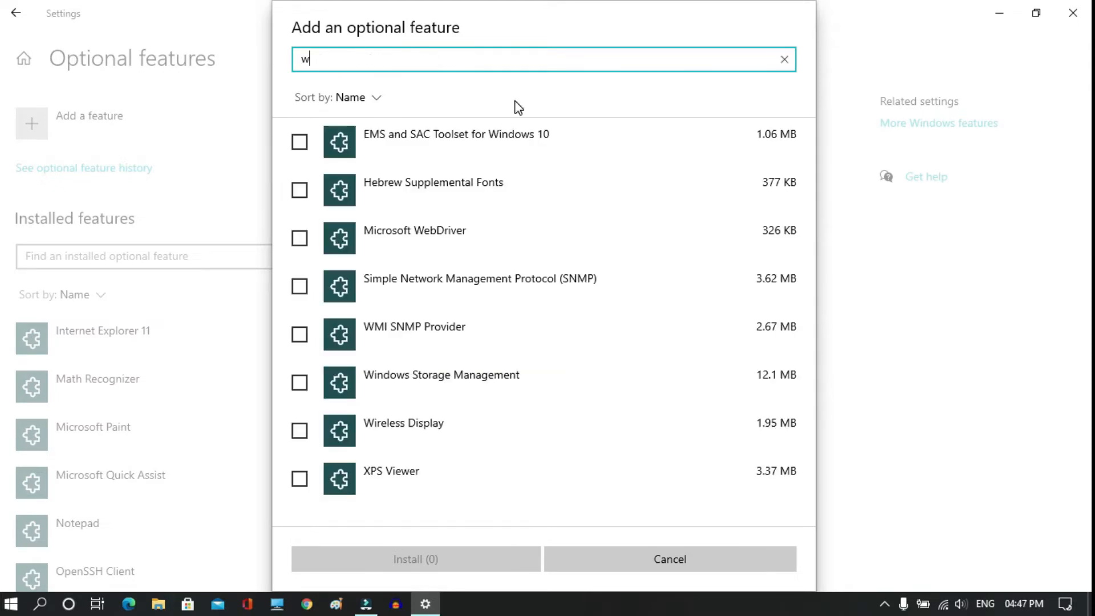
text(ire)
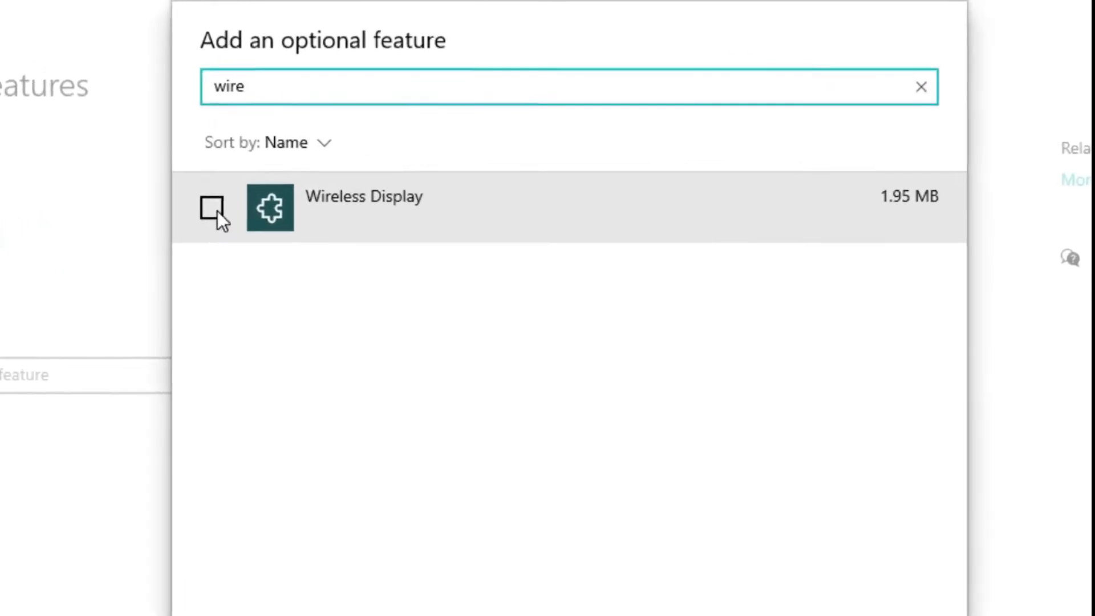
click(217, 208)
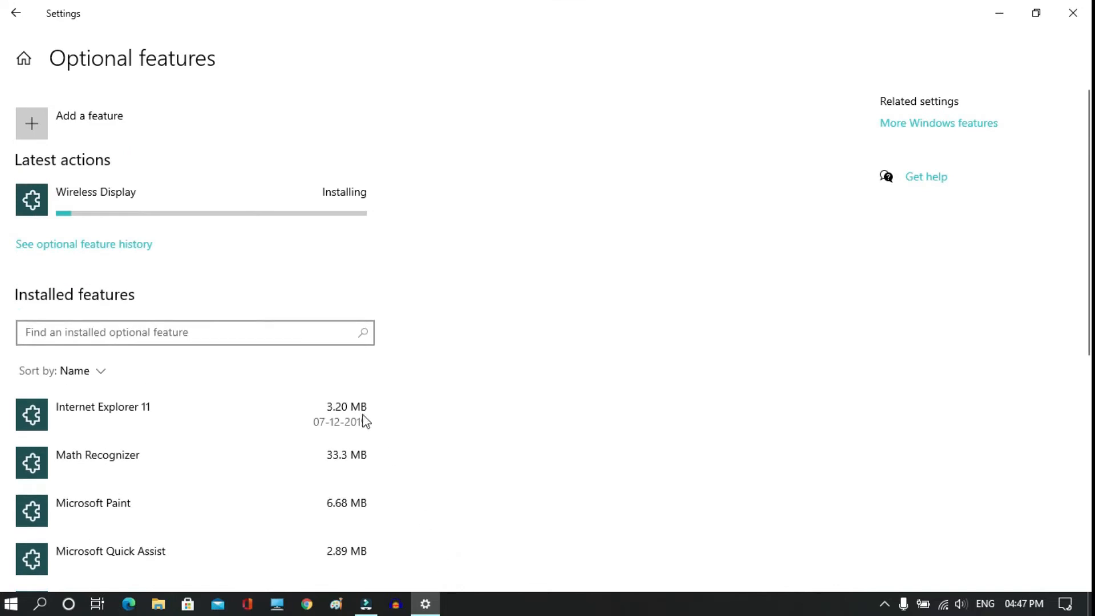
mouse_move(235, 233)
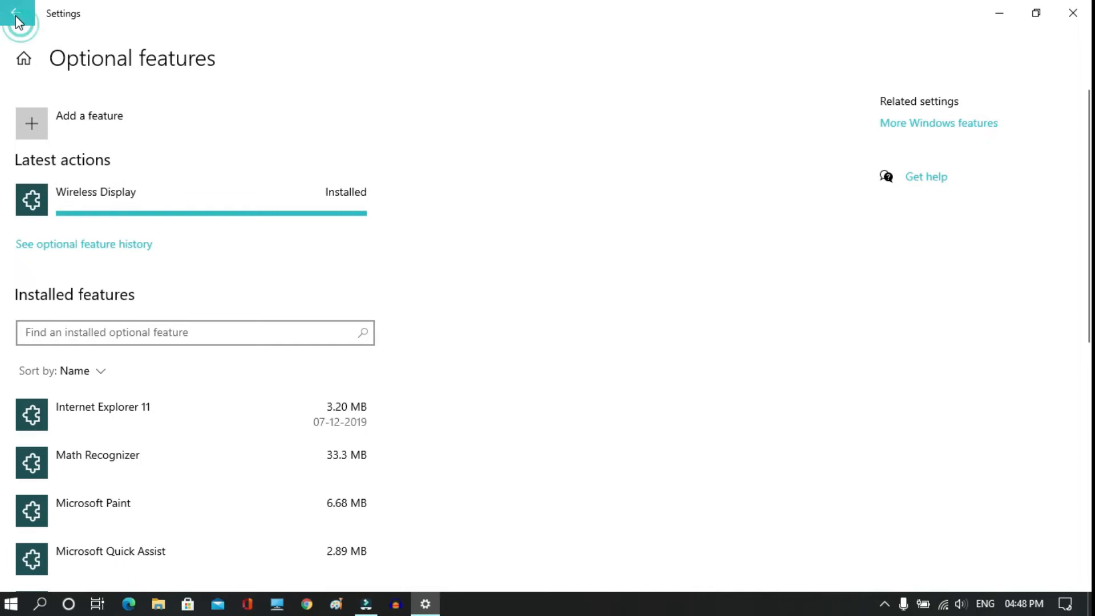
Return to Projecting to this PC and launch Connect, now ready for wireless connections.
click(19, 13)
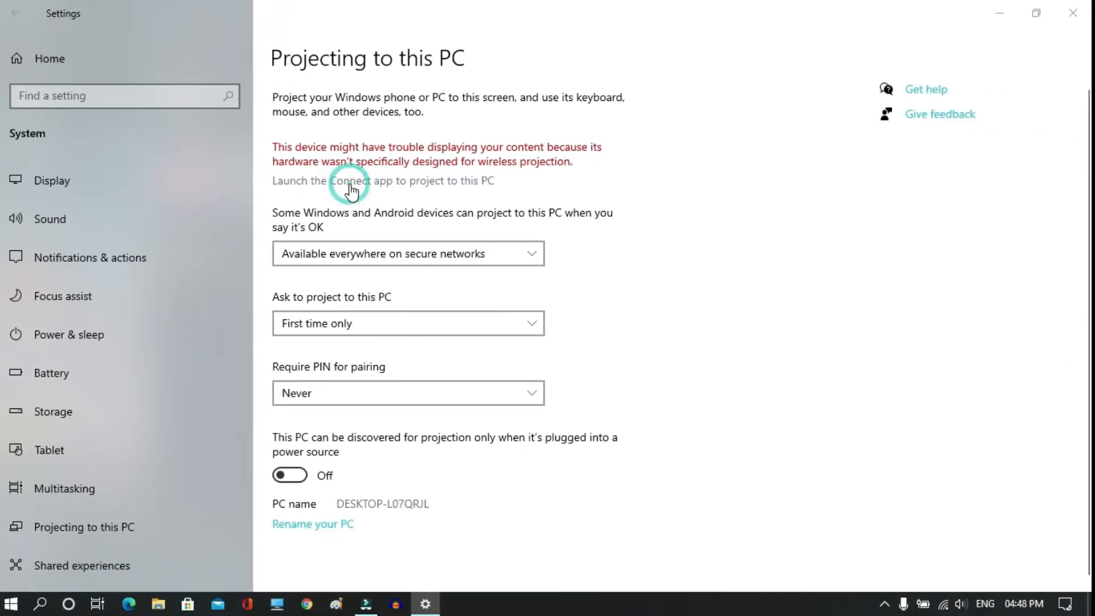
click(353, 180)
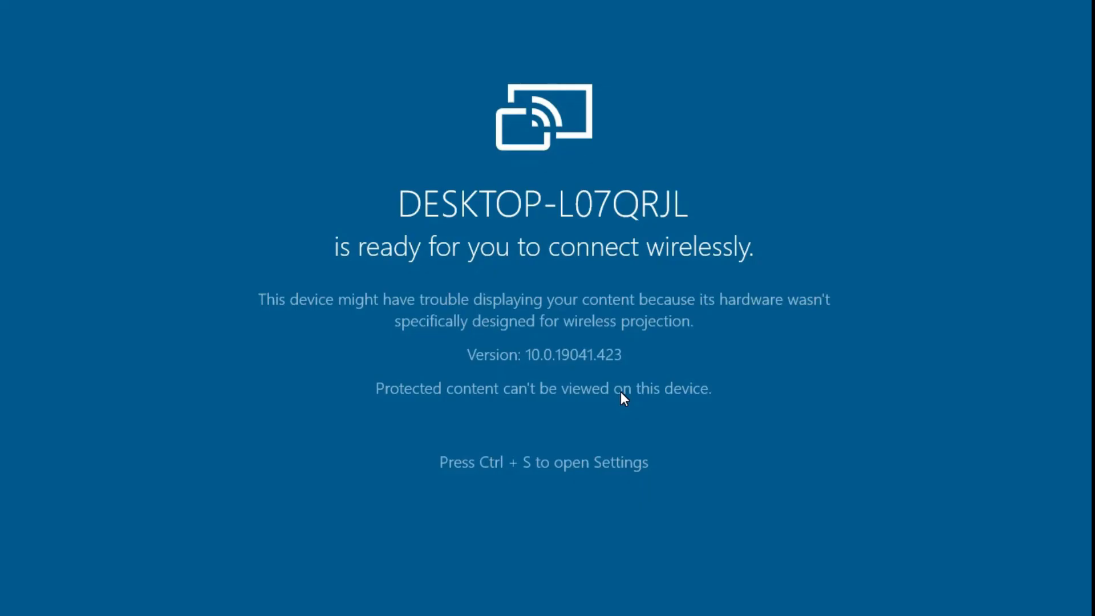